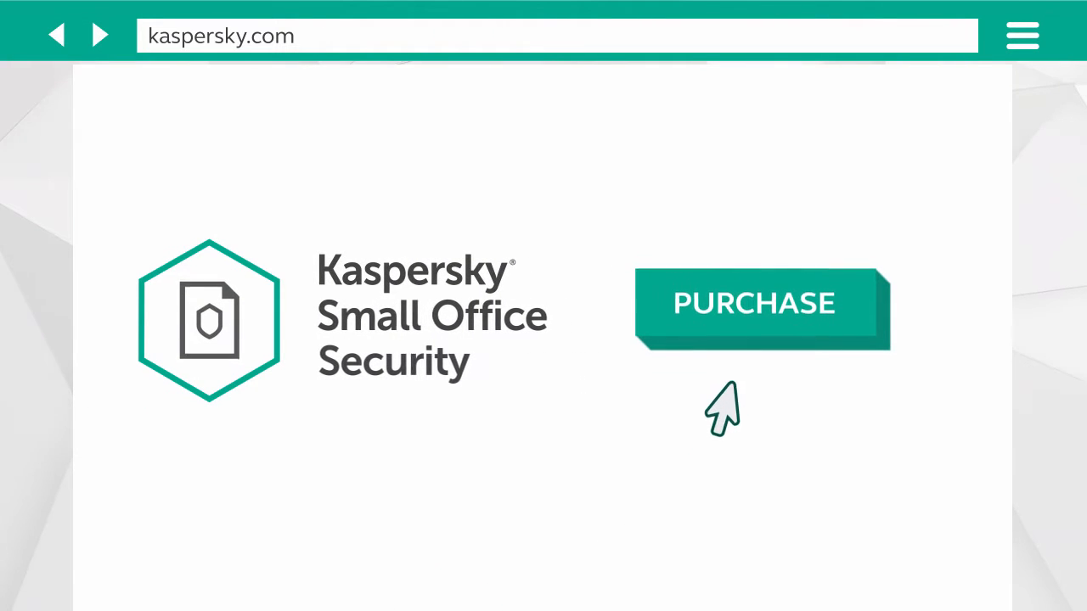
Step: Create a console account from the Purchase page, secured with the parents' postal code secret question
{"action": "left_click", "coordinate": [754, 302]}
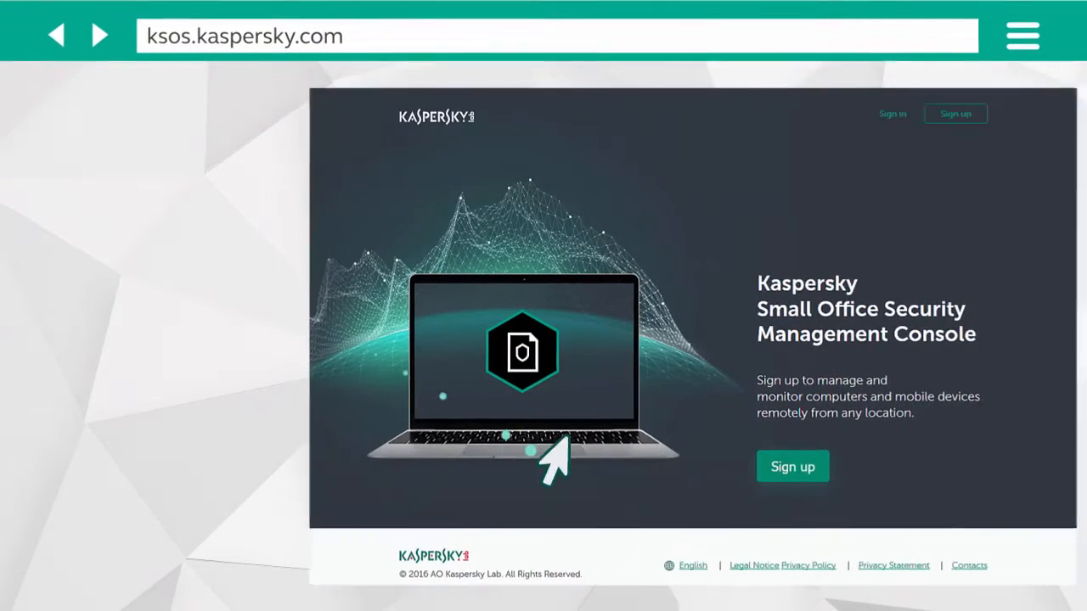
{"action": "left_click", "coordinate": [791, 465]}
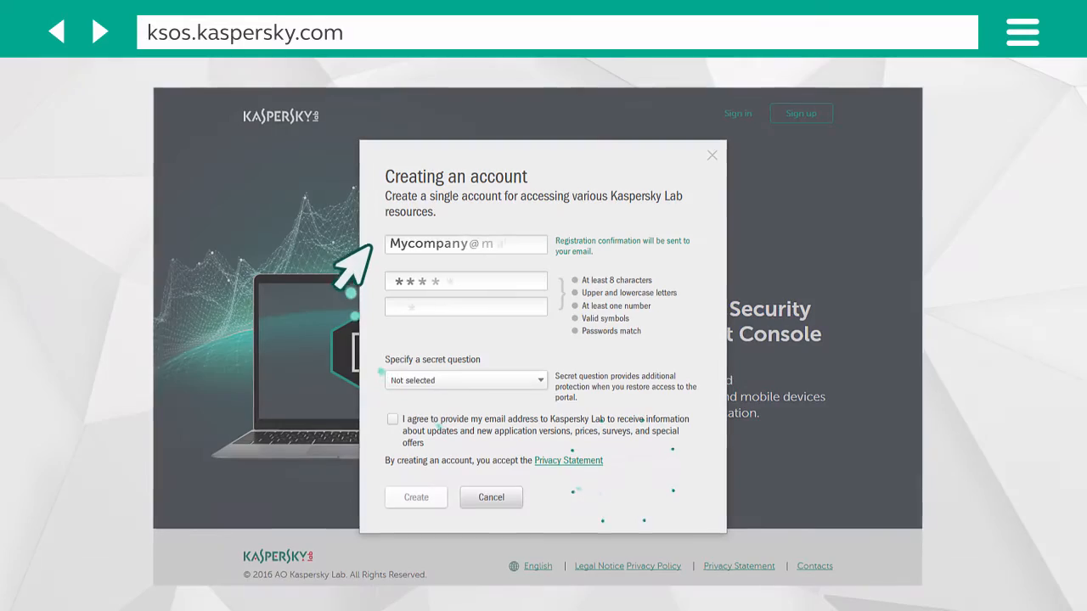
{"action": "left_click", "coordinate": [465, 380]}
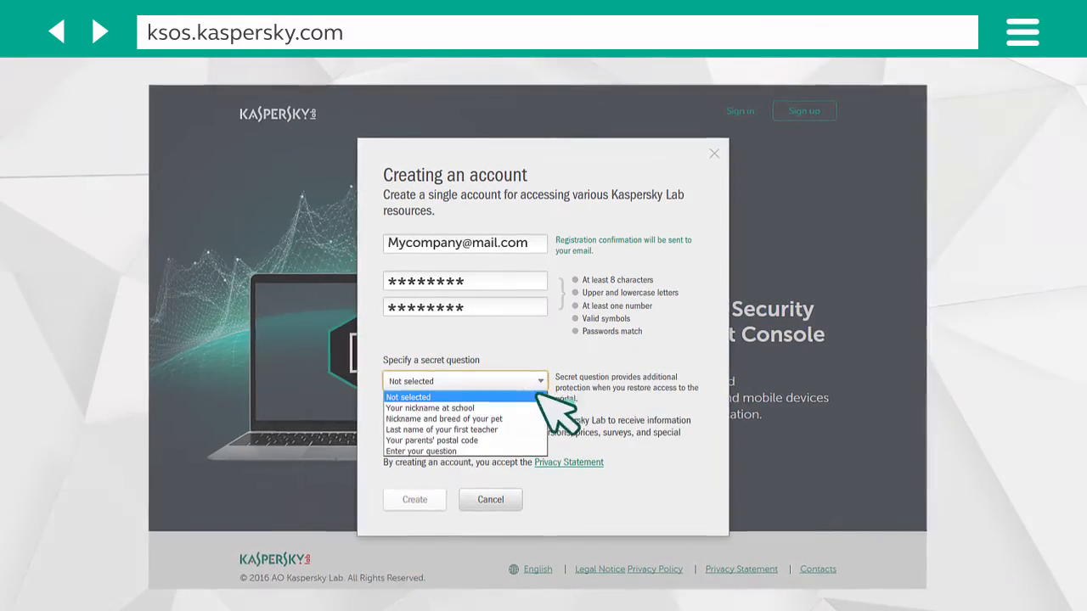
{"action": "left_click", "coordinate": [414, 523]}
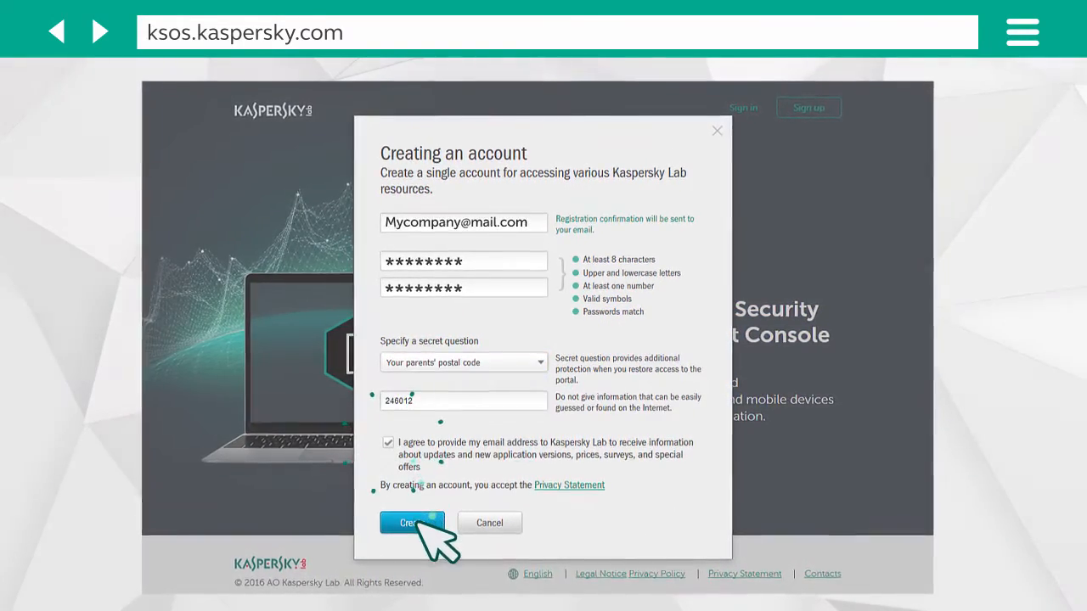
{"action": "left_click", "coordinate": [411, 523]}
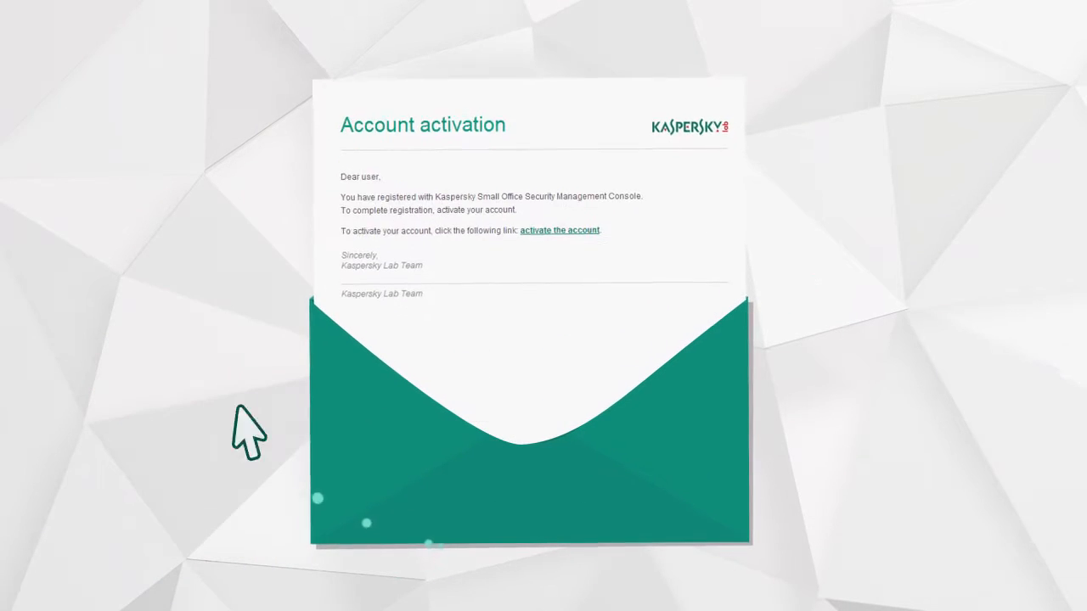
{"action": "mouse_move", "coordinate": [659, 241]}
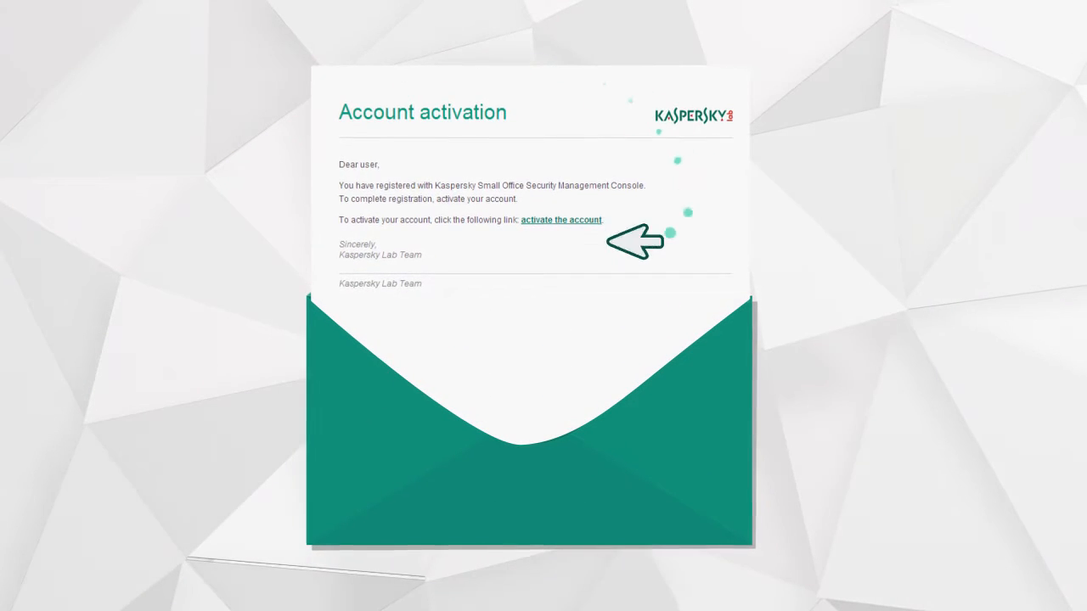
Step: Activate the account from the email link, sign in, and reach the Licenses section
{"action": "left_click", "coordinate": [561, 221]}
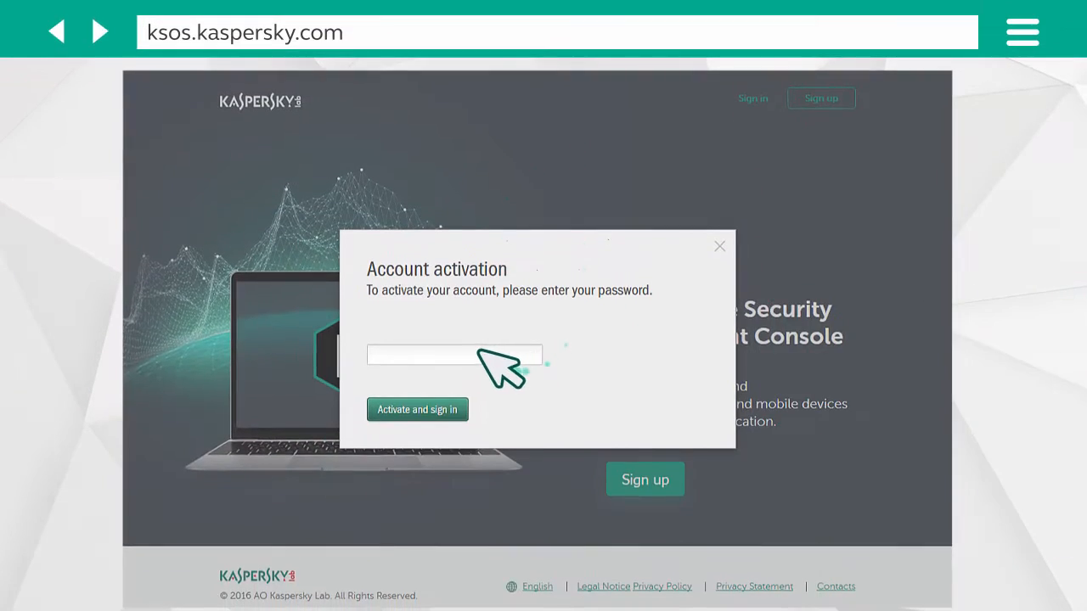
{"action": "left_click", "coordinate": [418, 409]}
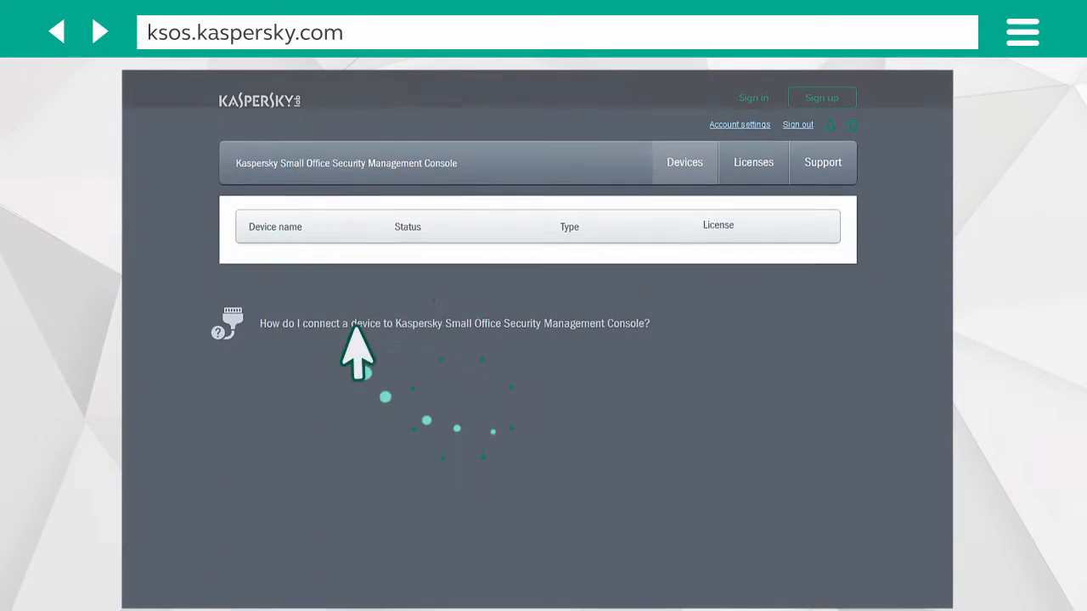
{"action": "left_click", "coordinate": [754, 163]}
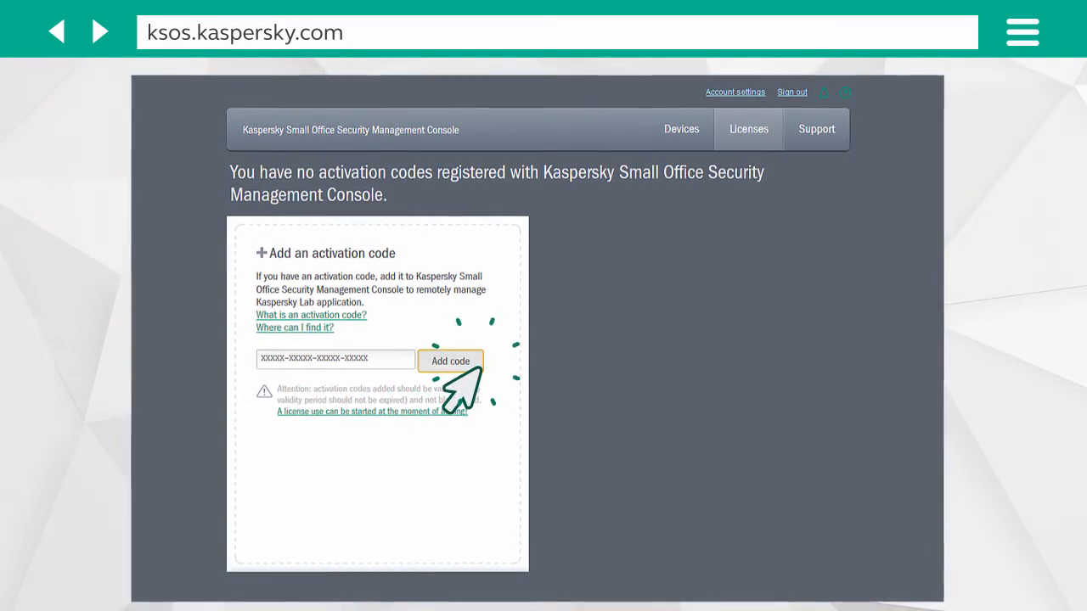
Step: Add the activation code so the Small Office Security 5.0 license lists 365 of 365 days
{"action": "left_click", "coordinate": [450, 360]}
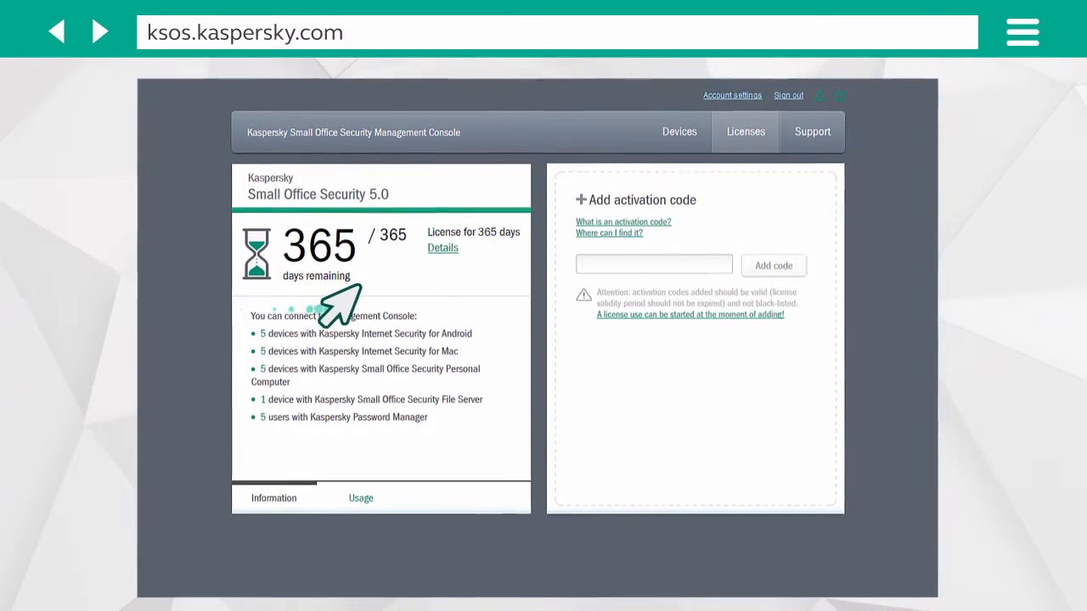
{"action": "mouse_move", "coordinate": [217, 372]}
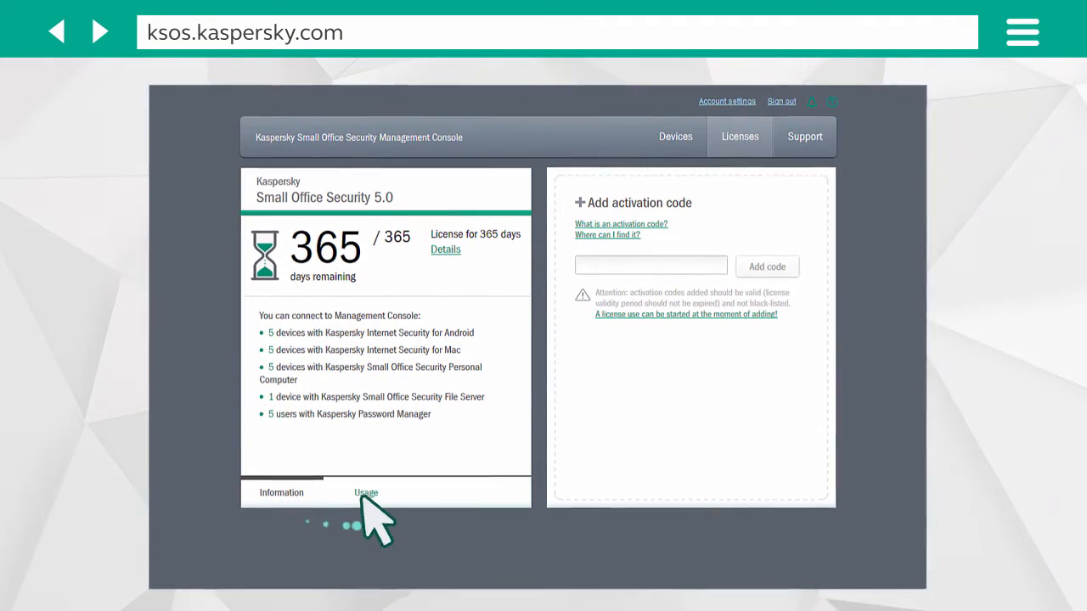
Step: Check the license's device usage and install protection on the laptop and phone from Downloads
{"action": "left_click", "coordinate": [366, 492]}
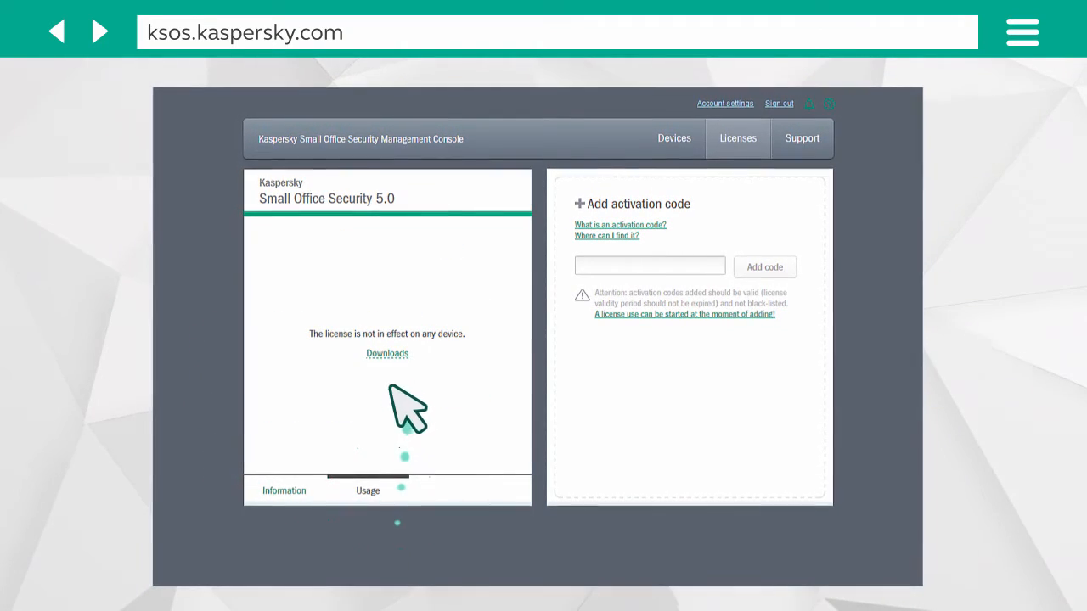
{"action": "left_click", "coordinate": [387, 353]}
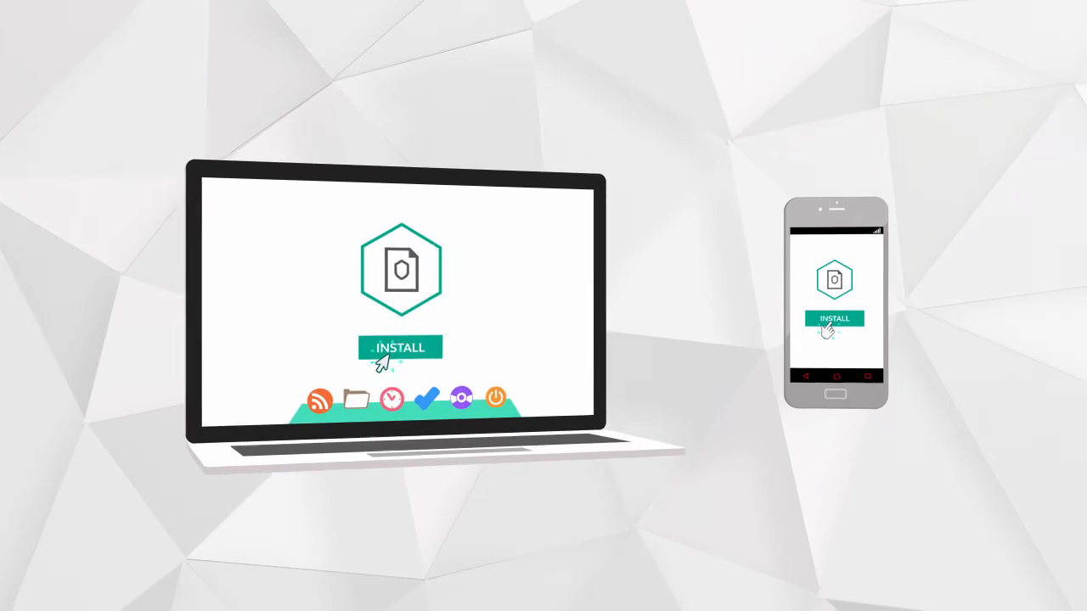
{"action": "left_click", "coordinate": [401, 346]}
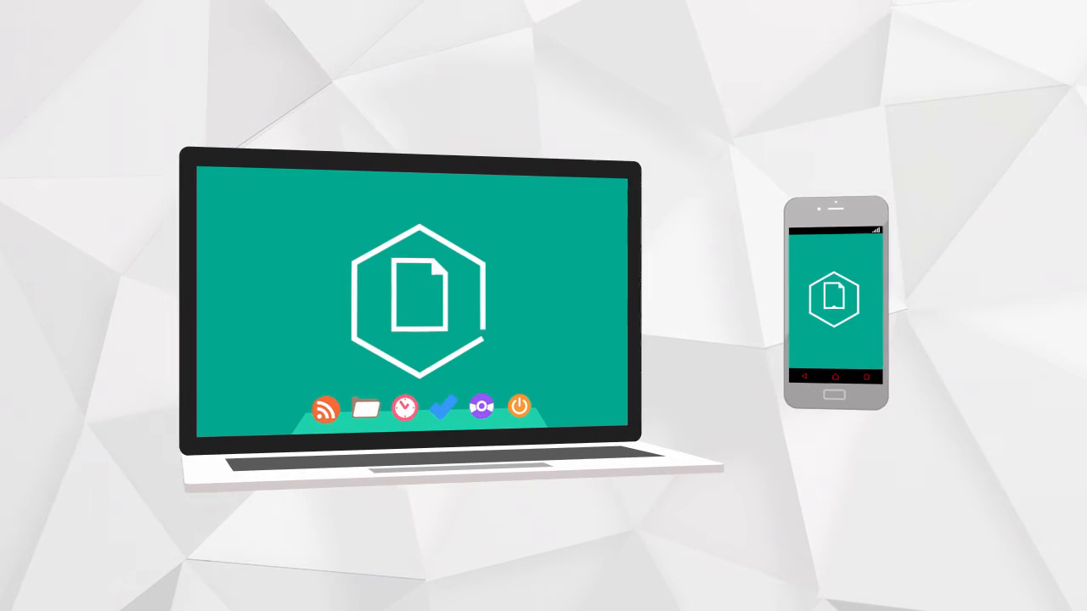